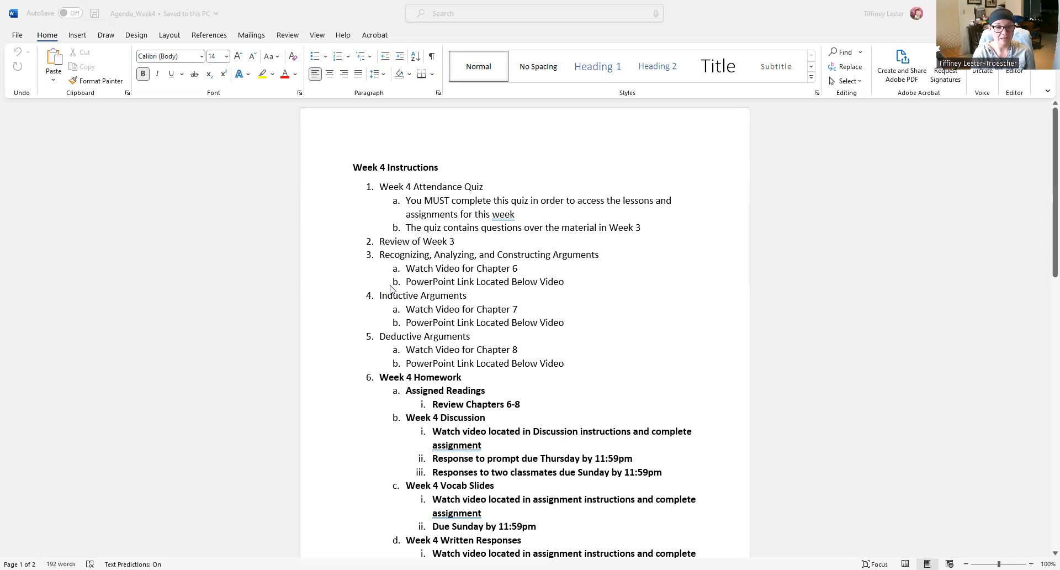
mouse_move(519, 329)
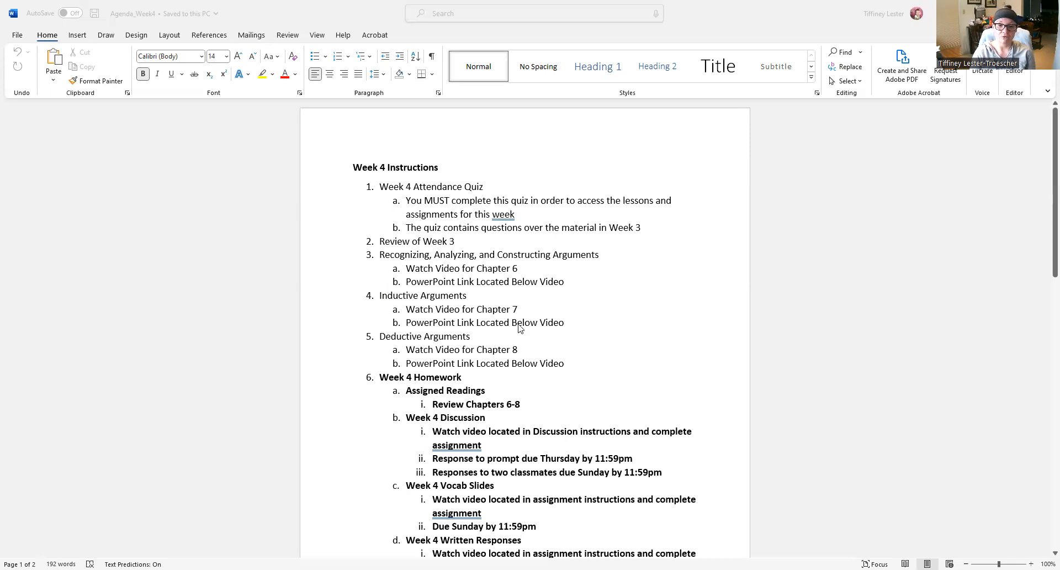
scroll(down, 3)
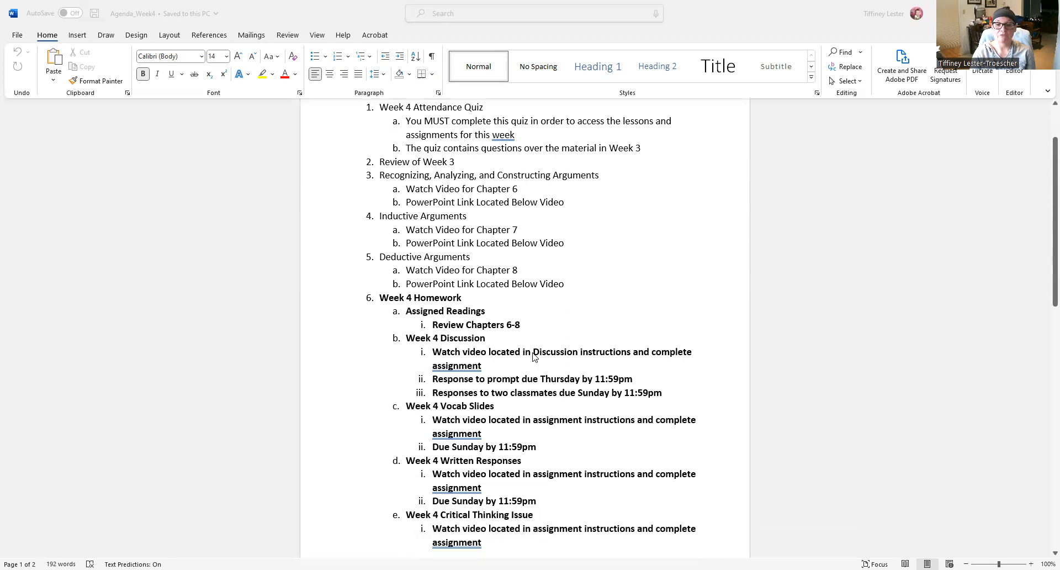
scroll(down, 3)
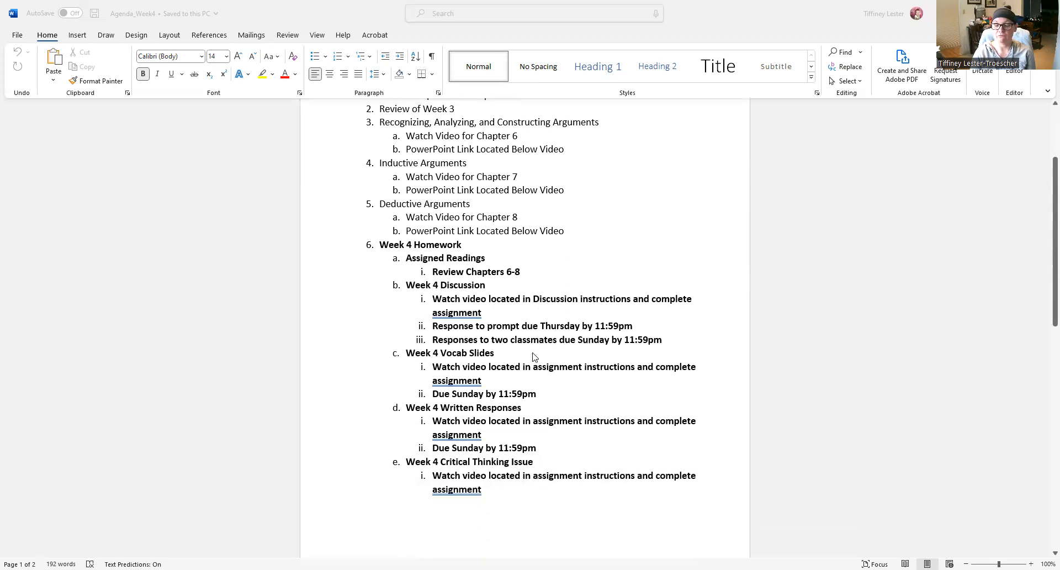